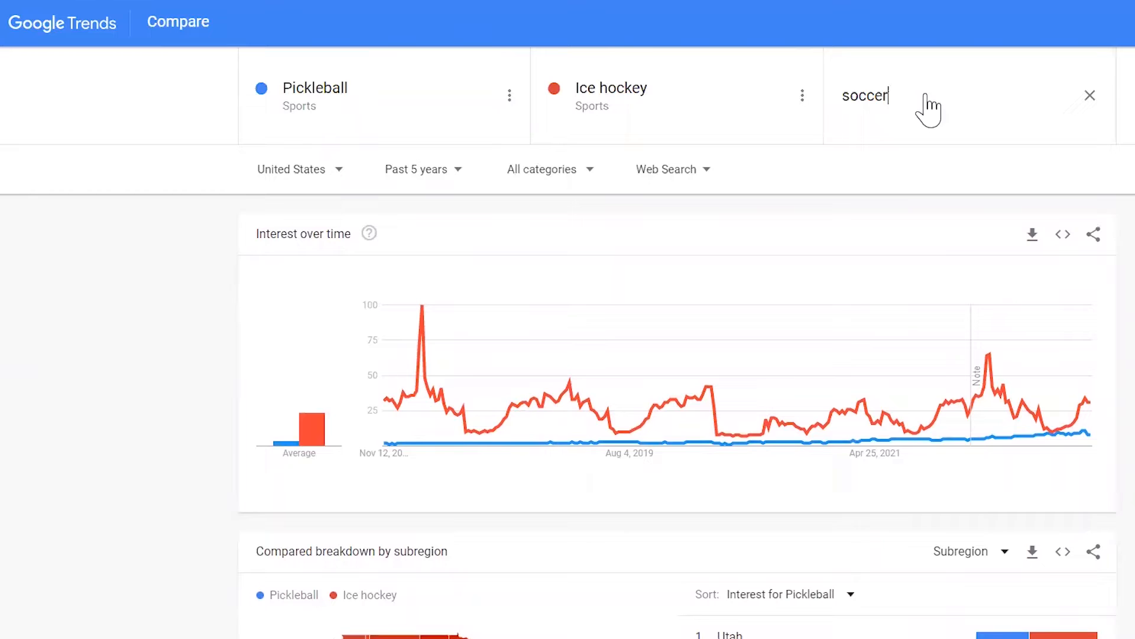
Add 'Soccer' as the third comparison term beside Pickleball and Ice hockey
key("Return")
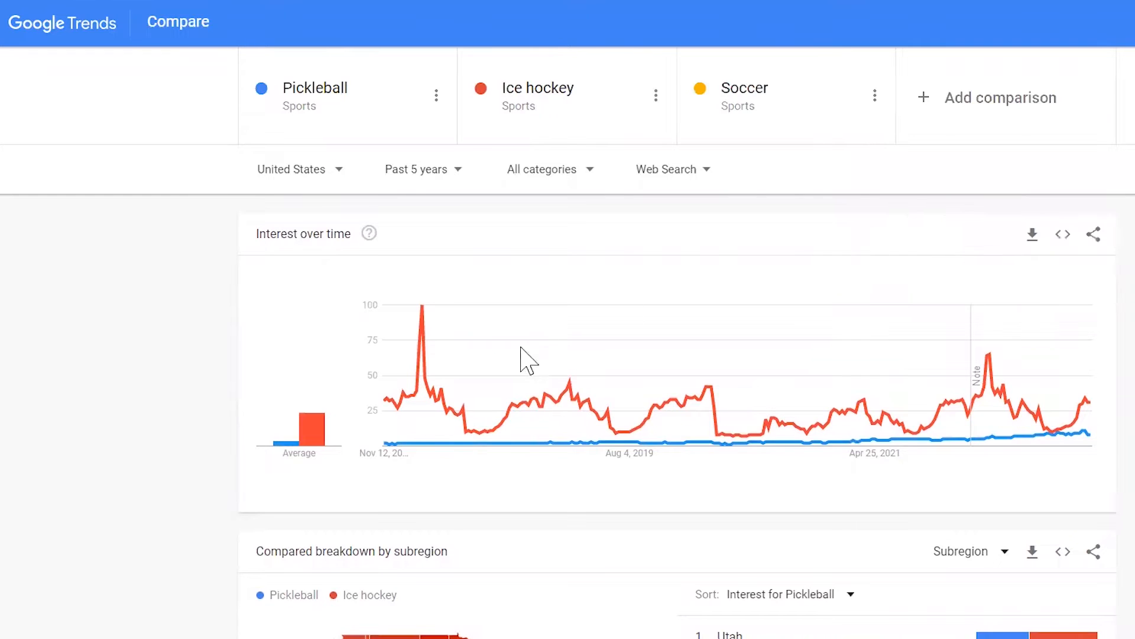